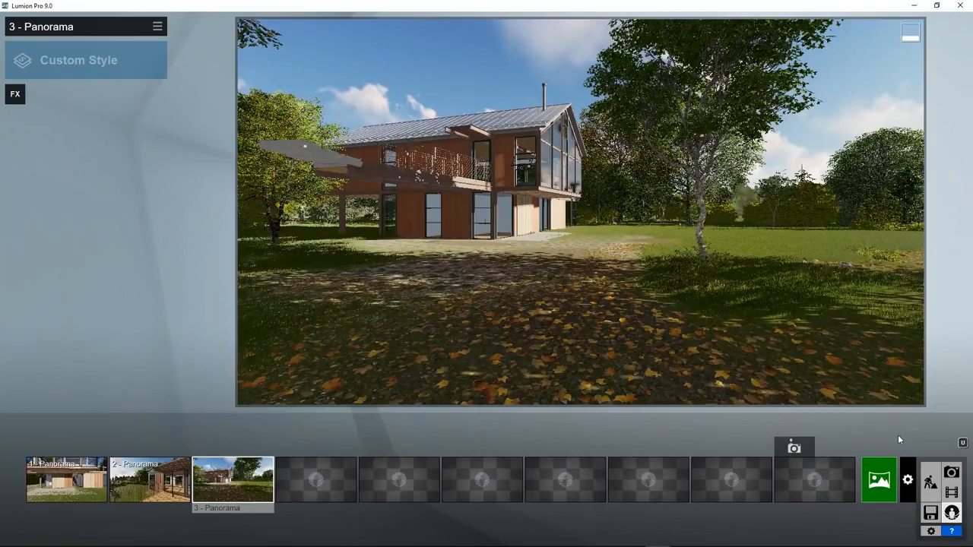
pyautogui.moveTo(905, 472)
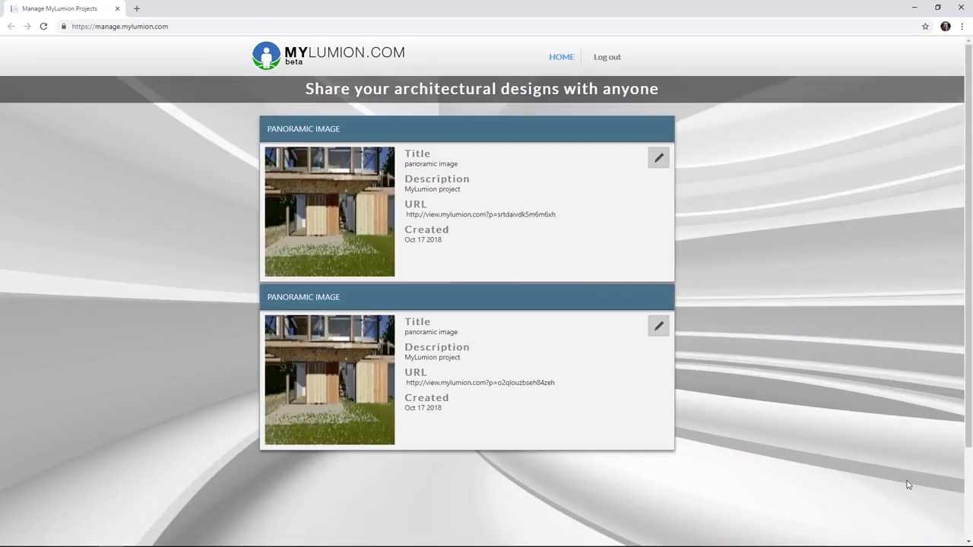
pyautogui.moveTo(659, 325)
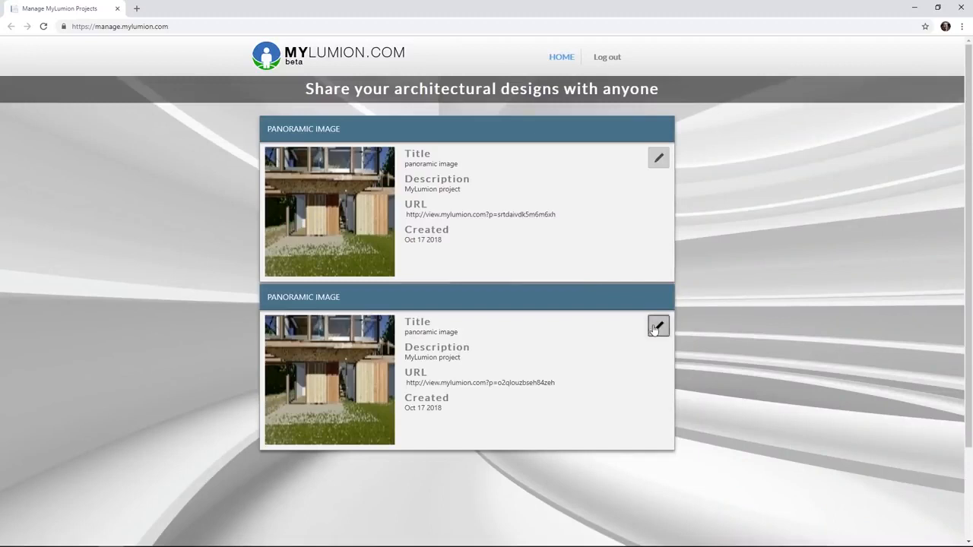
# Retitle the second MyLumion panorama to 'House 1', save, and open its viewer URL.
pyautogui.click(658, 326)
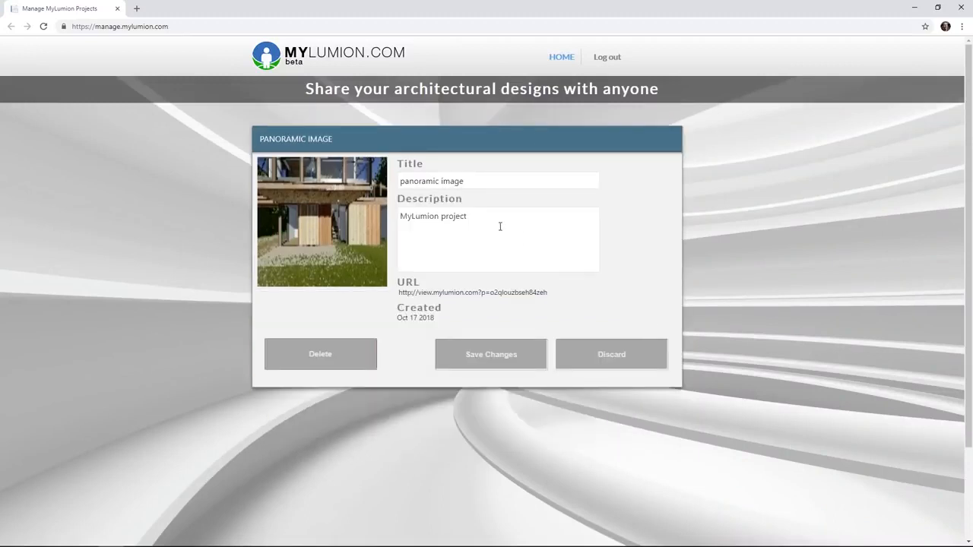
pyautogui.write('House 1')
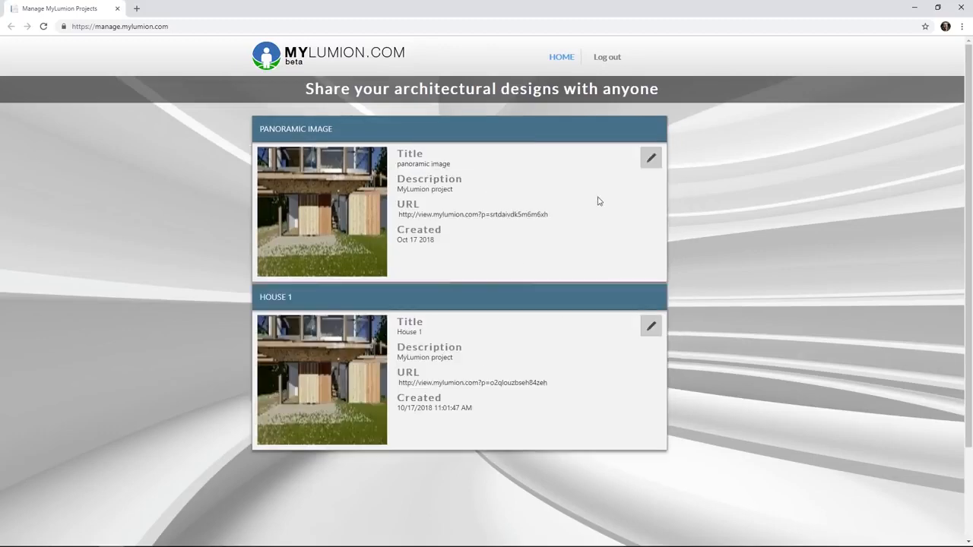
pyautogui.click(472, 383)
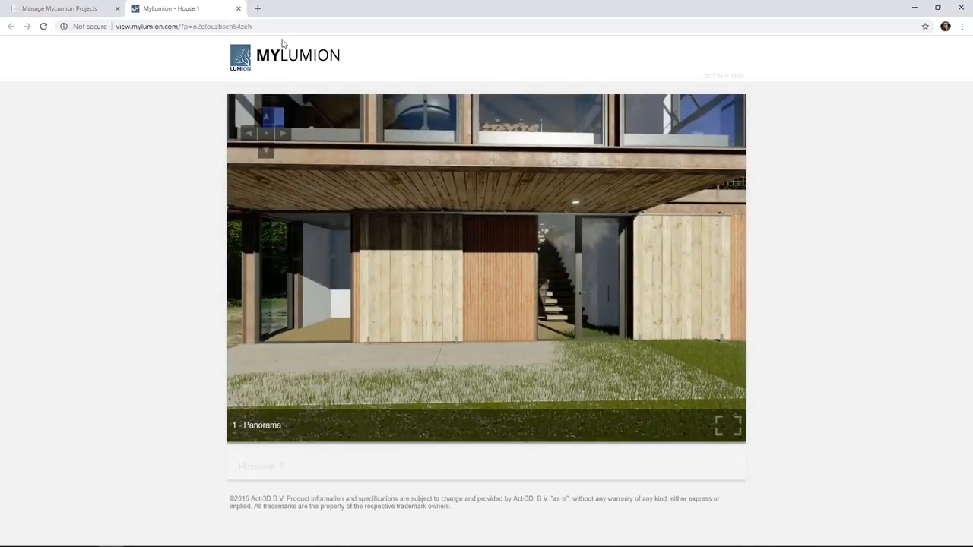
pyautogui.rightClick(164, 25)
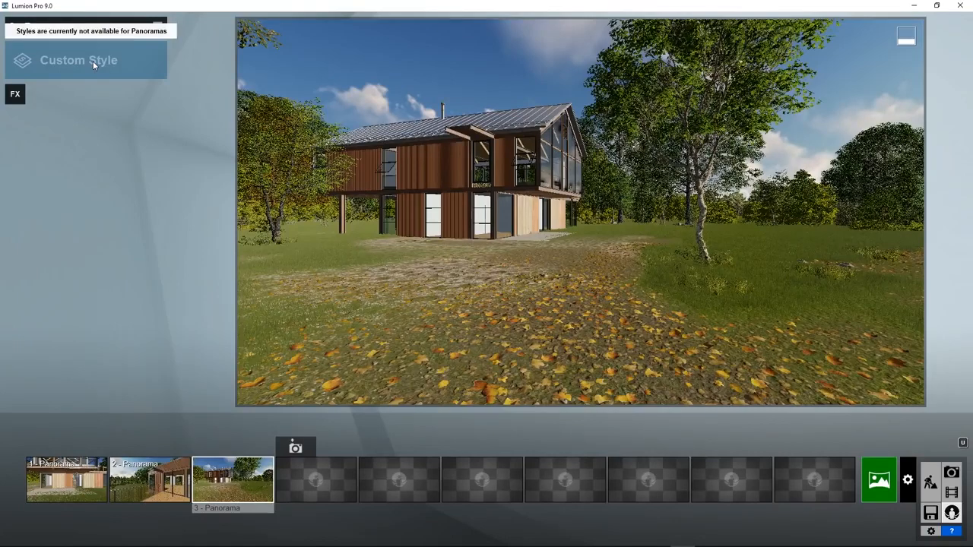
# Browse the Camera, Scene, Artistic, Colors and Various panorama effect tabs, noting unavailable effects.
pyautogui.click(15, 95)
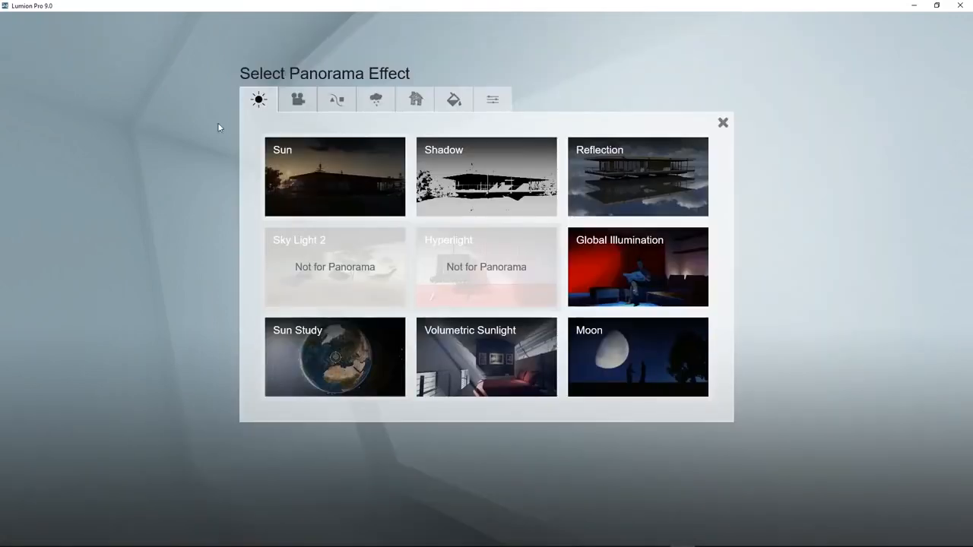
pyautogui.click(298, 98)
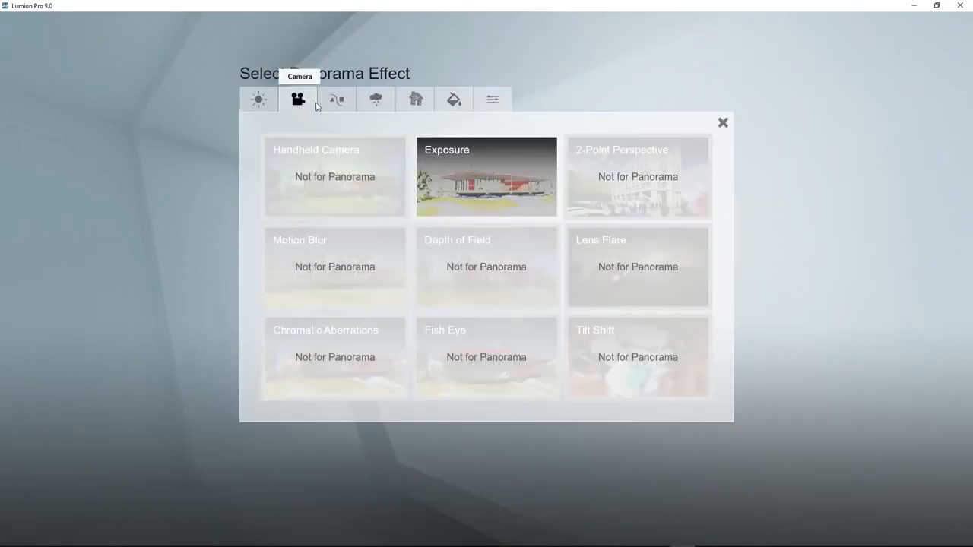
pyautogui.click(336, 99)
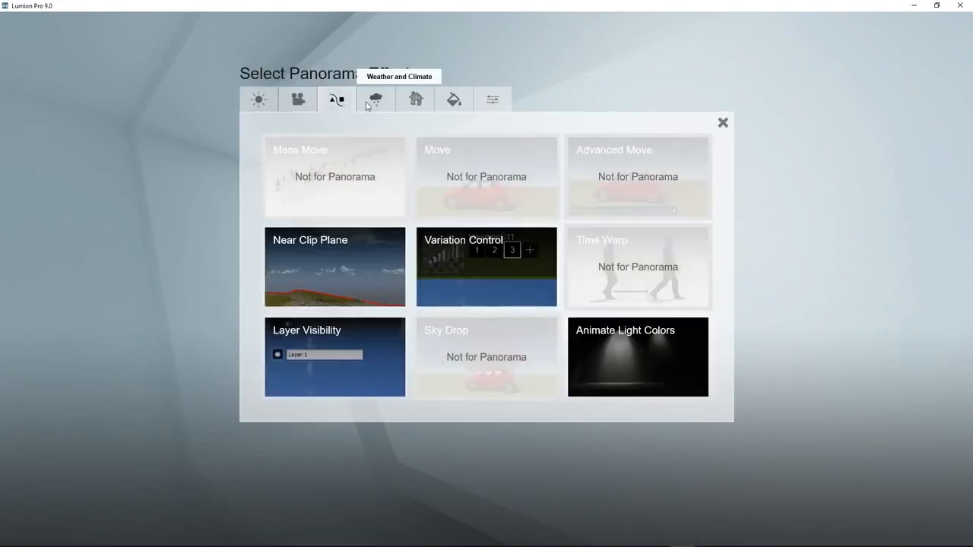
pyautogui.click(374, 100)
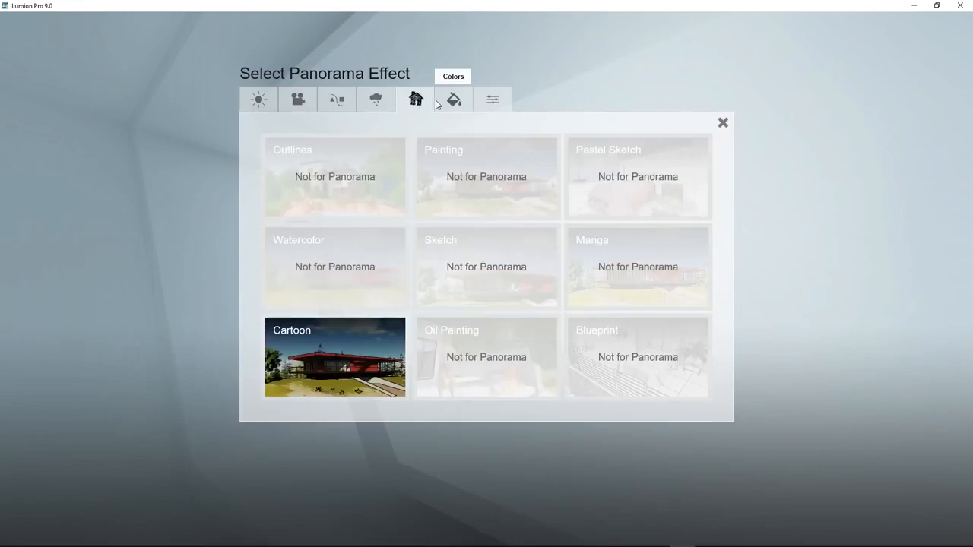
pyautogui.click(453, 99)
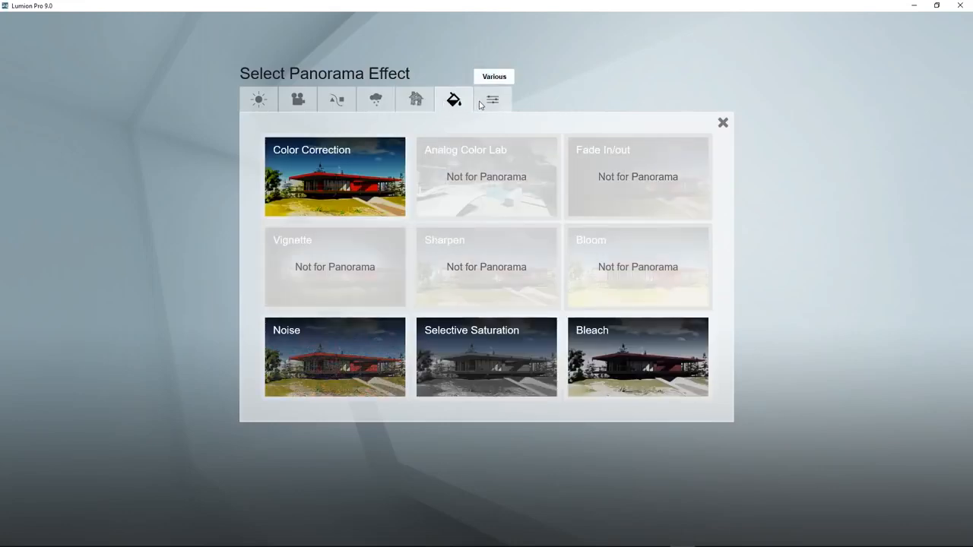
pyautogui.click(724, 122)
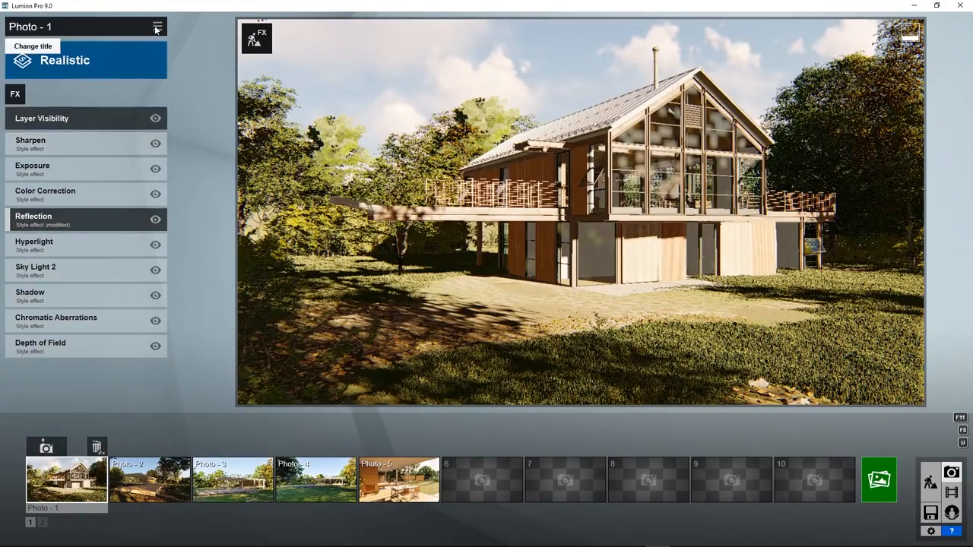
# Copy all effects from Photo - 1 and paste them onto Panorama 1 in 360 Panorama mode.
pyautogui.click(158, 27)
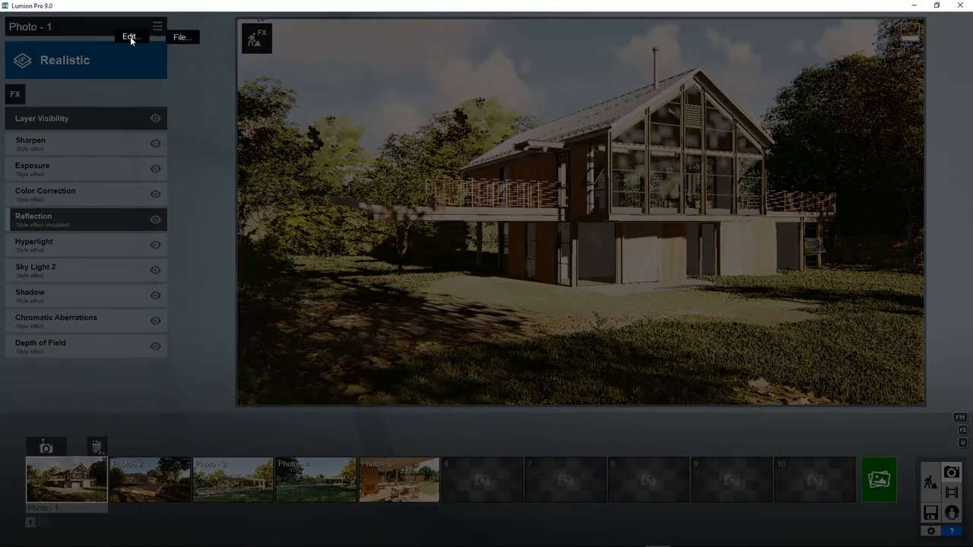
pyautogui.click(130, 36)
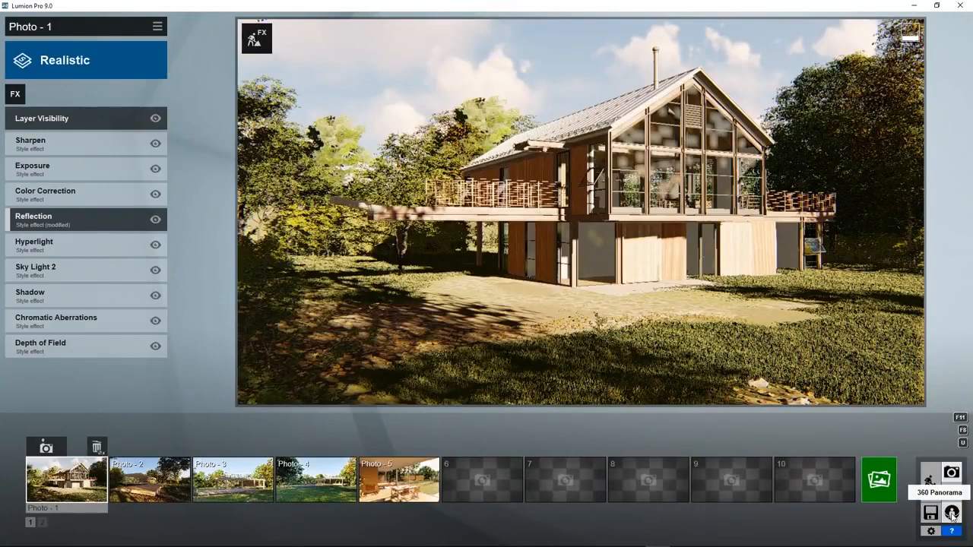
pyautogui.click(940, 481)
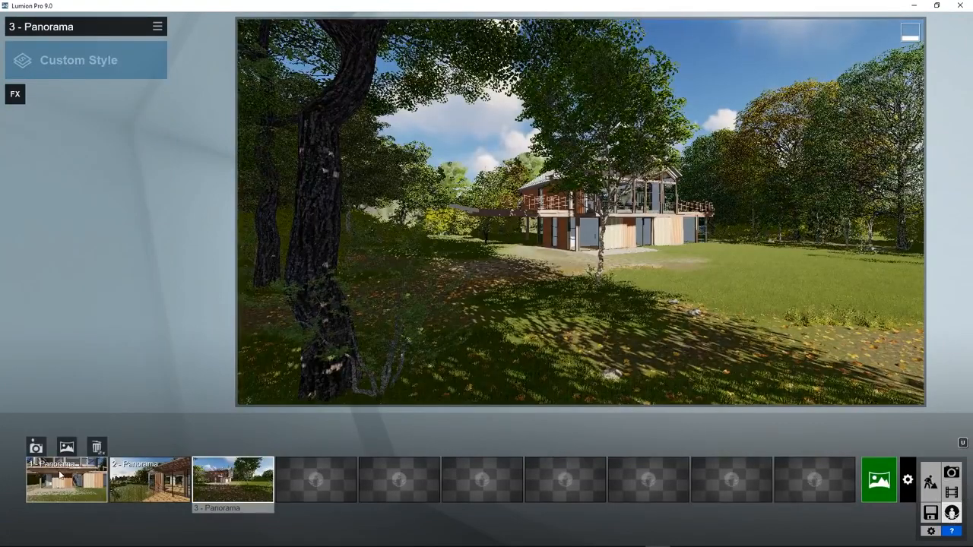
pyautogui.click(67, 479)
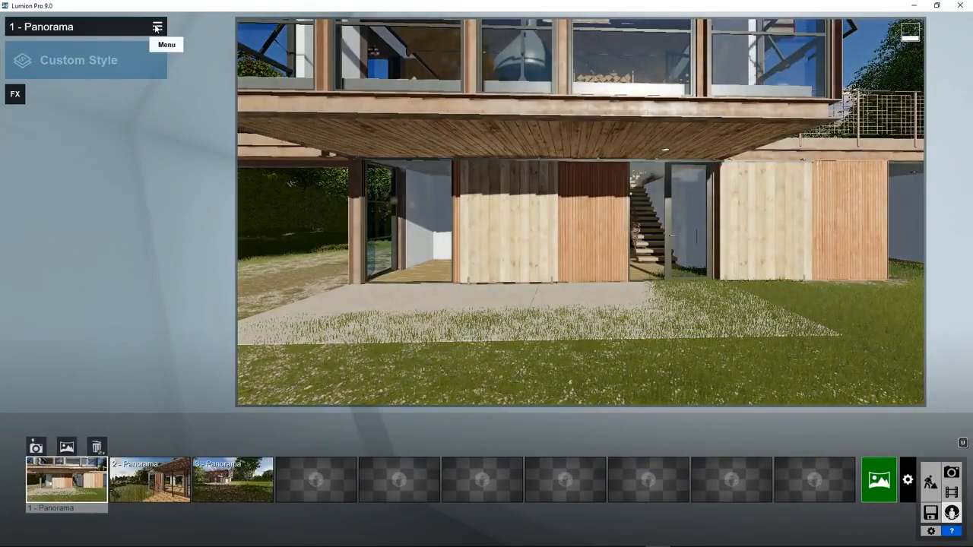
pyautogui.click(158, 28)
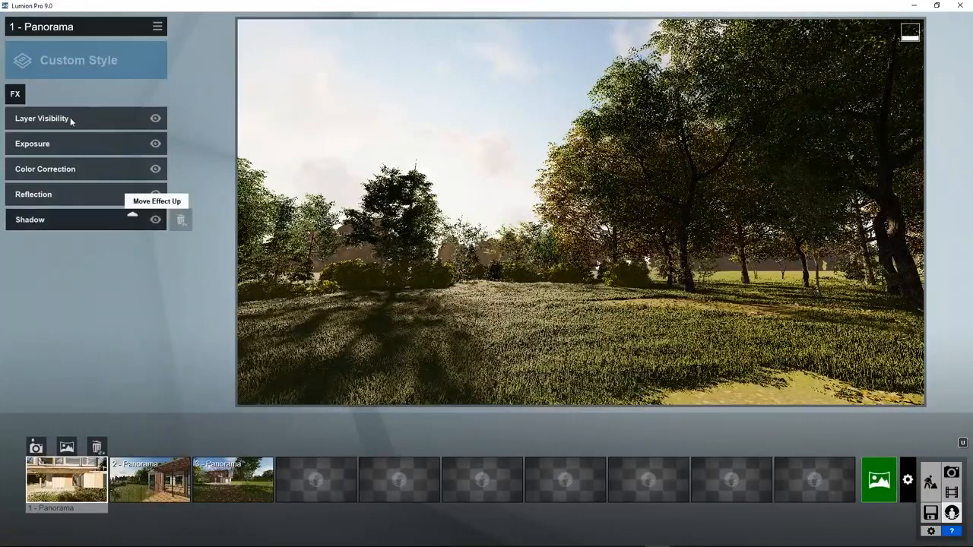
pyautogui.moveTo(75, 304)
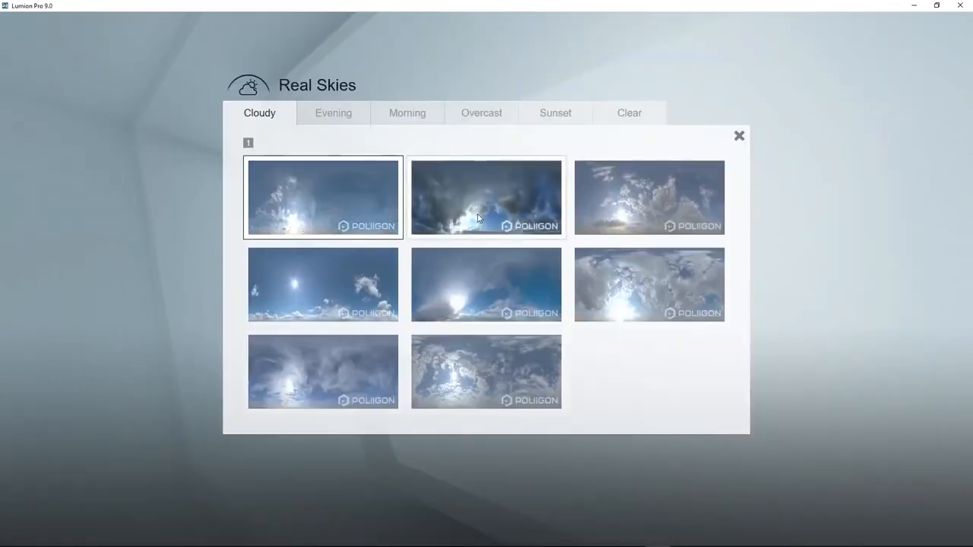
# Apply the first Cloudy Real Skies preset to Panorama 1 and adjust its Heading slider.
pyautogui.click(486, 197)
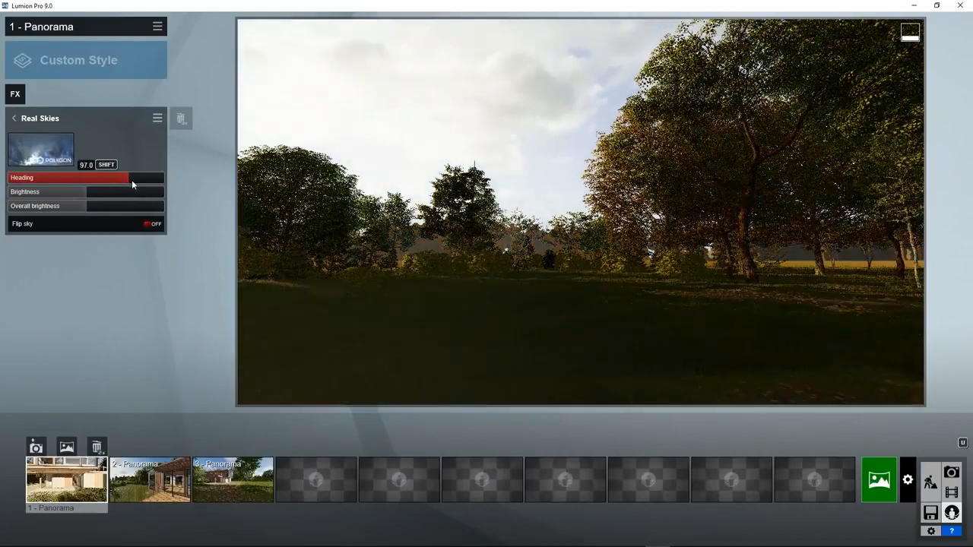
pyautogui.moveTo(119, 178); pyautogui.dragTo(155, 178)
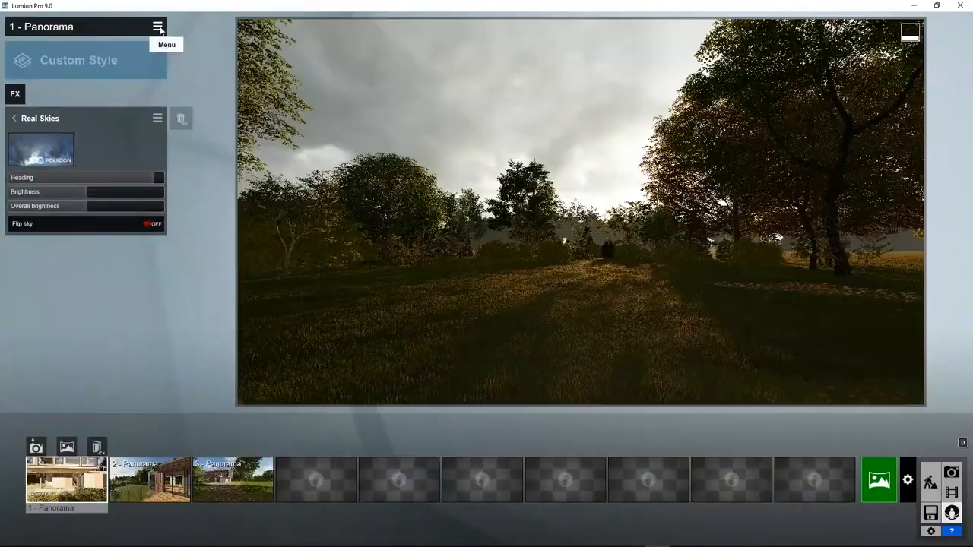
pyautogui.click(158, 26)
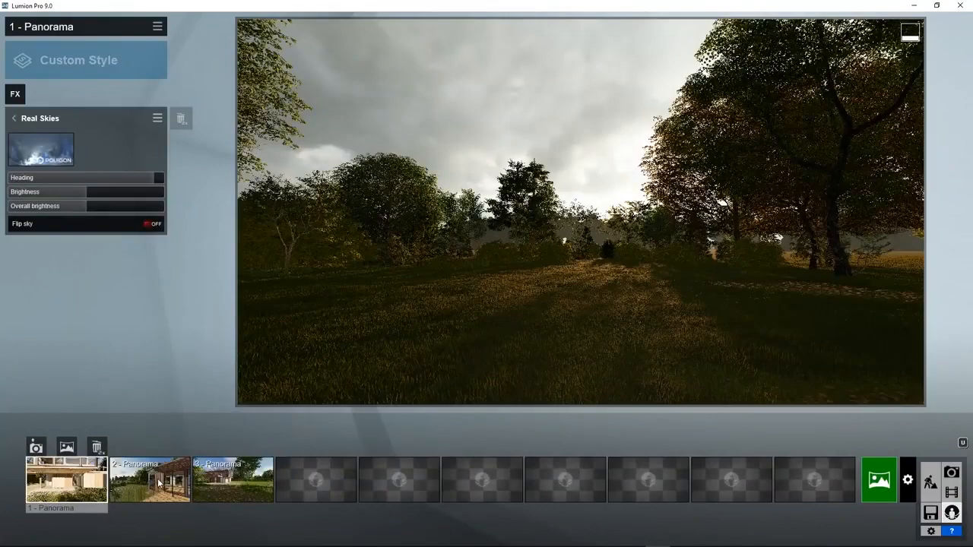
# Paste the copied Custom Style effects, including Real Skies, onto panoramas 2 and 3.
pyautogui.click(149, 481)
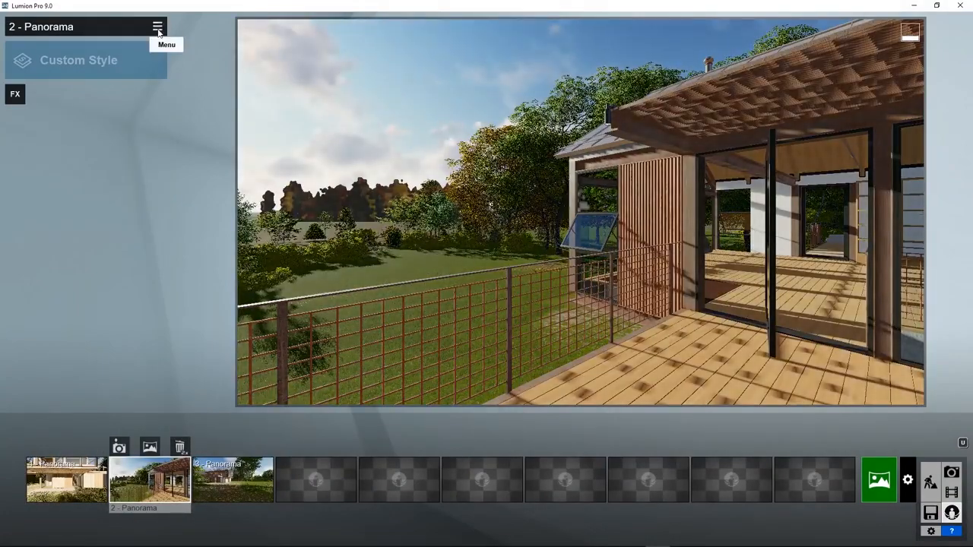
pyautogui.click(158, 28)
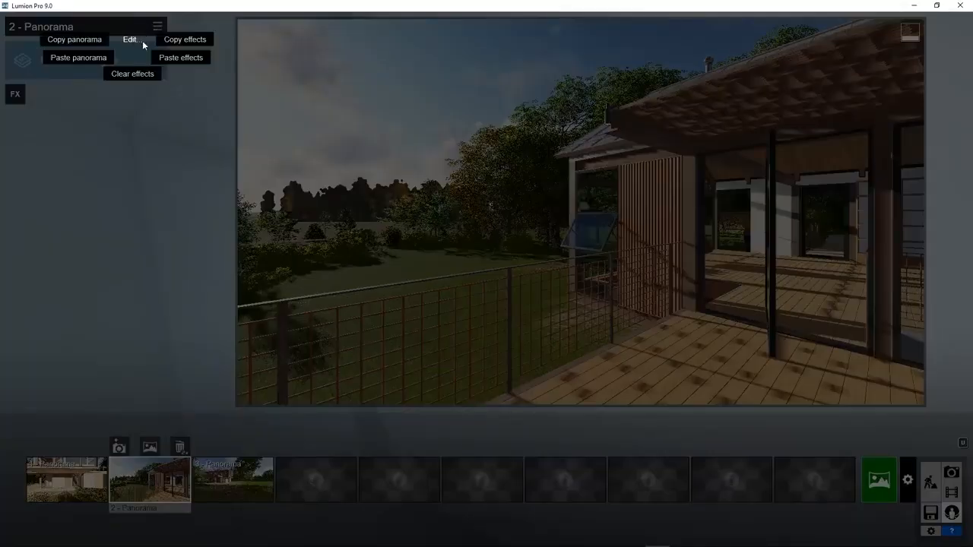
pyautogui.click(129, 40)
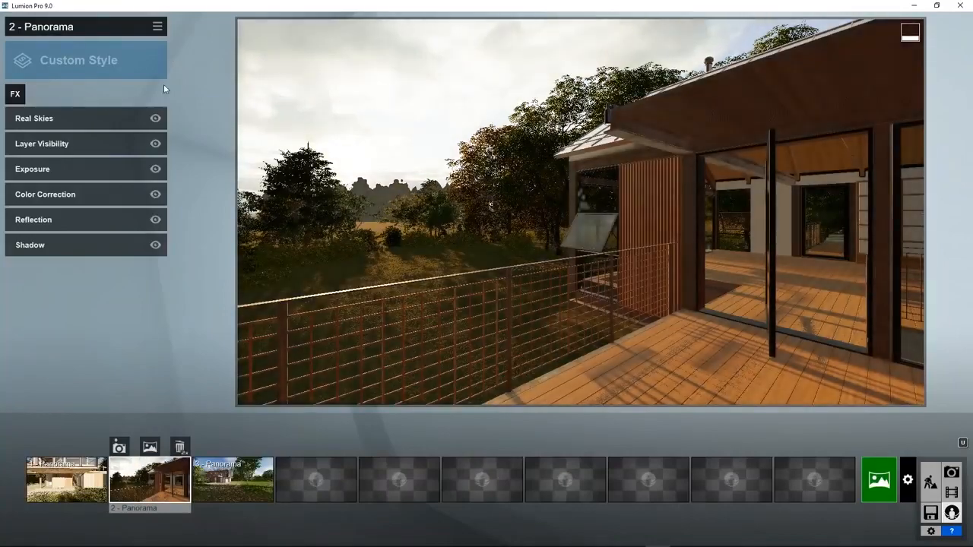
pyautogui.click(232, 479)
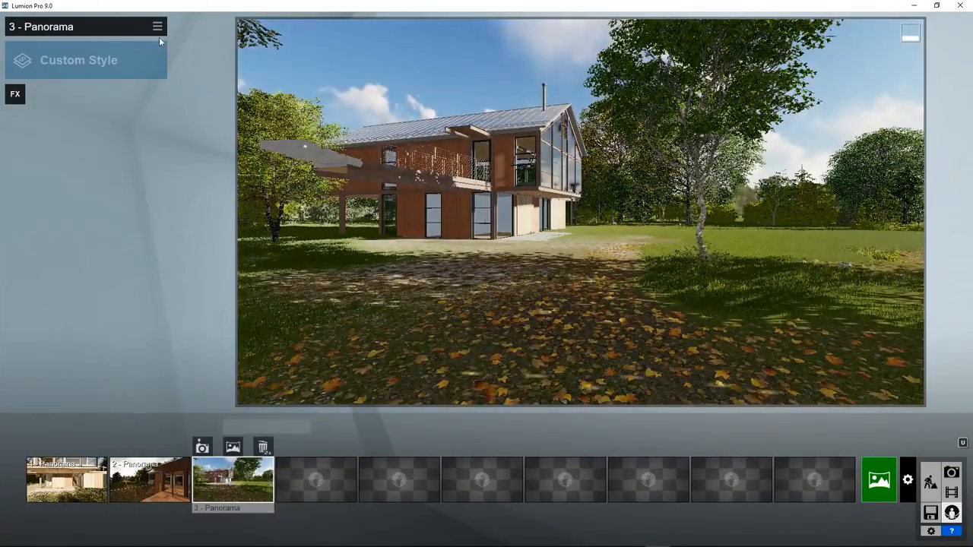
pyautogui.click(158, 26)
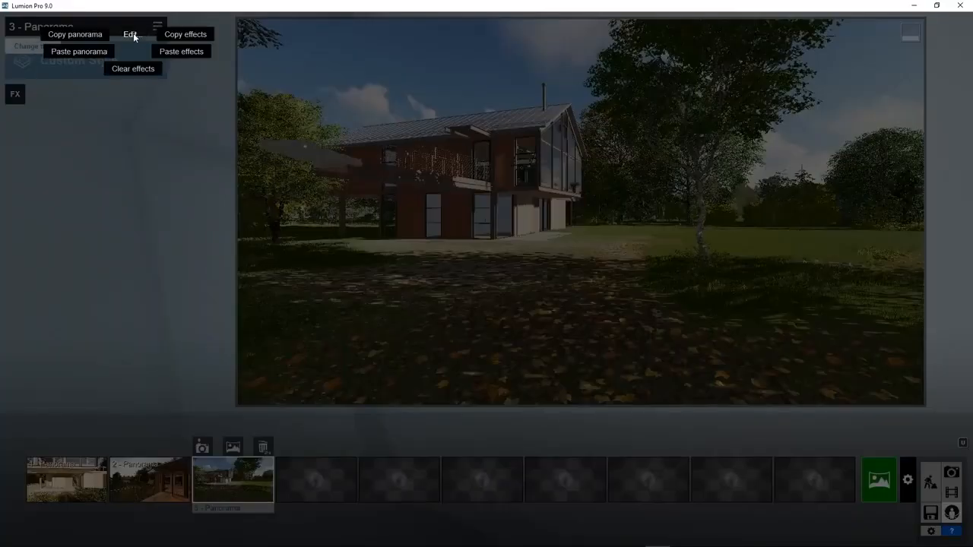
pyautogui.click(181, 51)
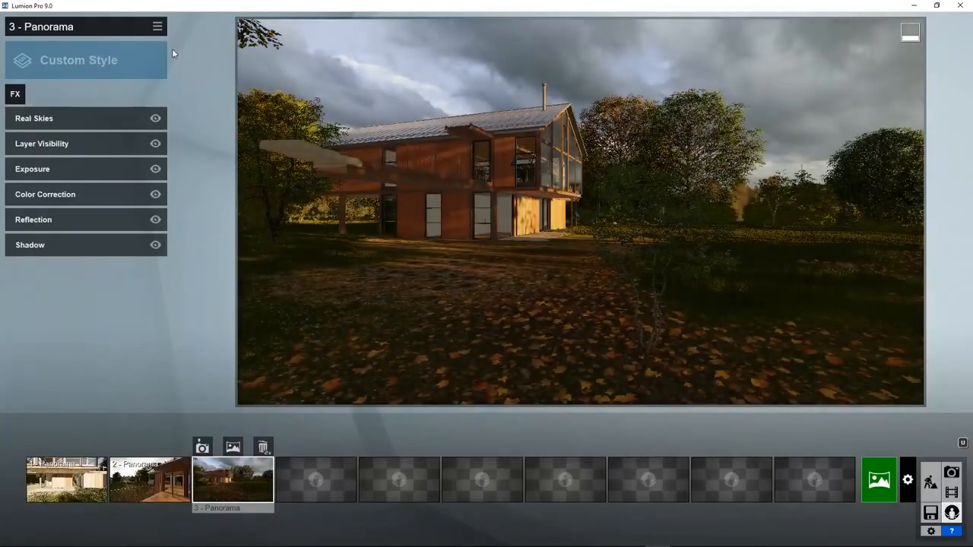
pyautogui.moveTo(879, 480)
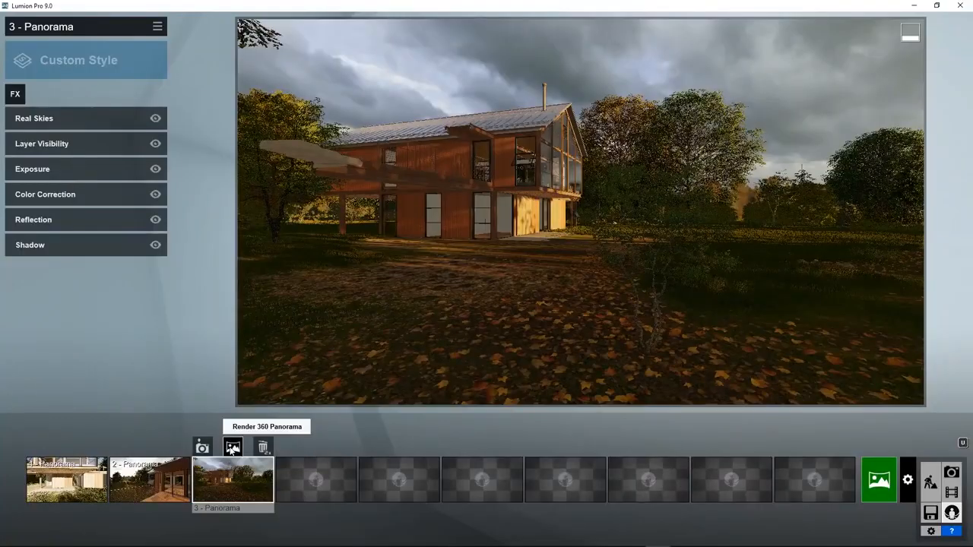
# Start a Medium stereoscopic 360 render of Panorama 3, save the file, then cancel it.
pyautogui.click(235, 447)
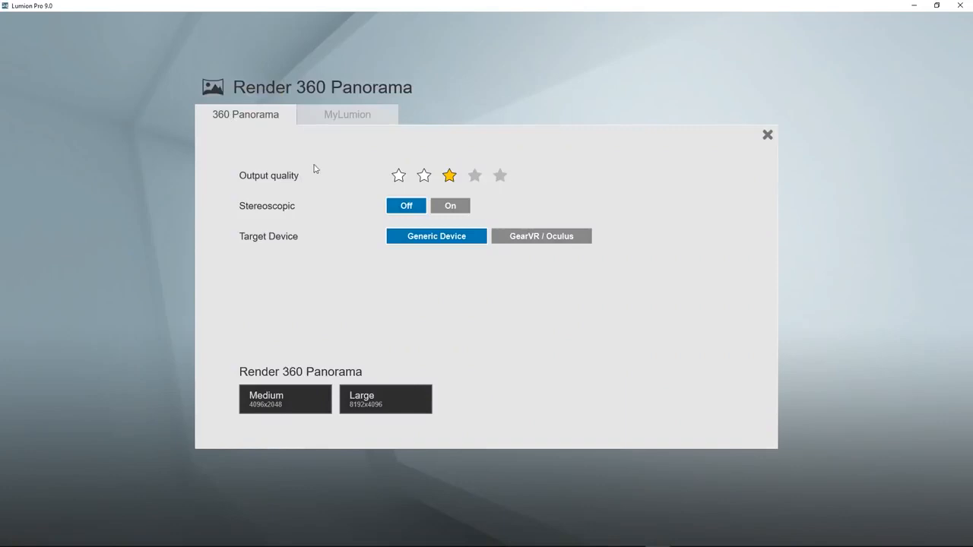
pyautogui.click(450, 206)
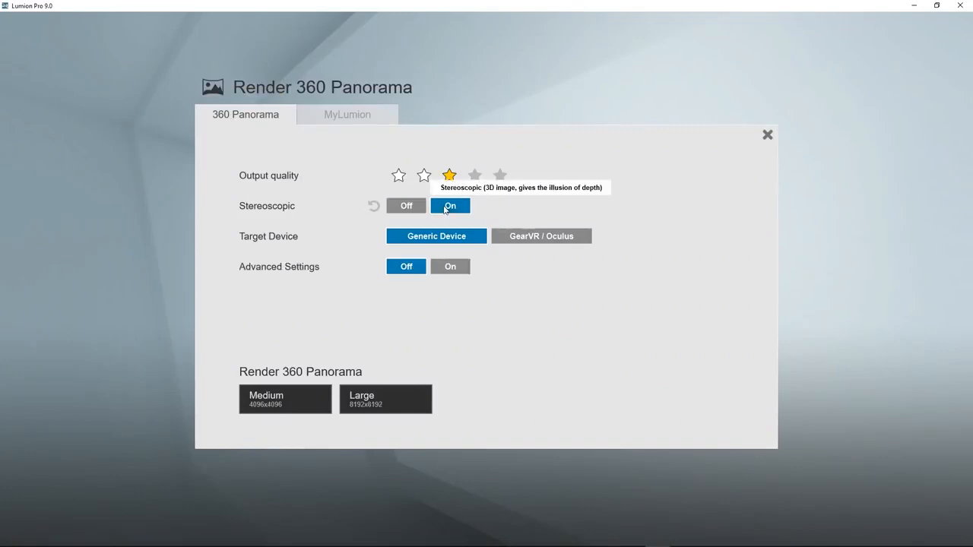
pyautogui.moveTo(520, 336)
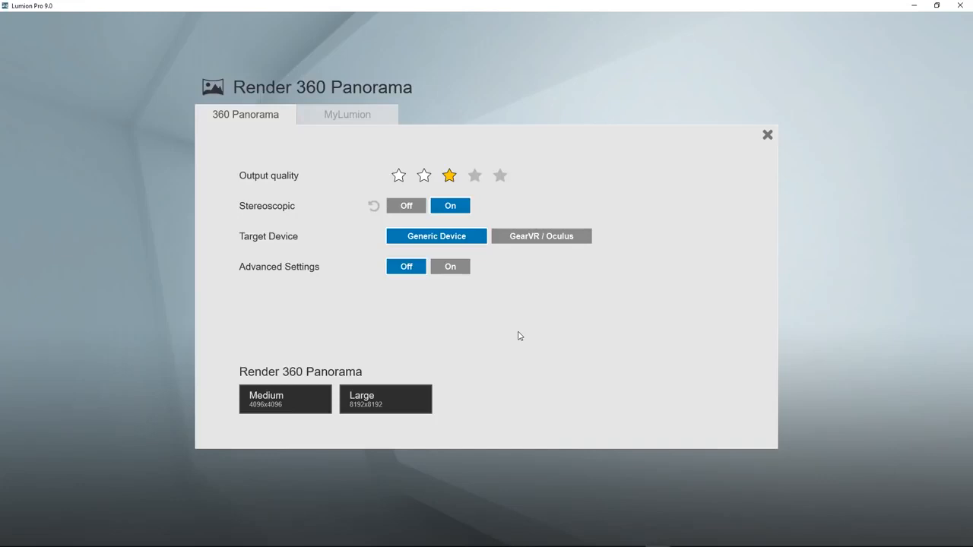
pyautogui.moveTo(287, 368)
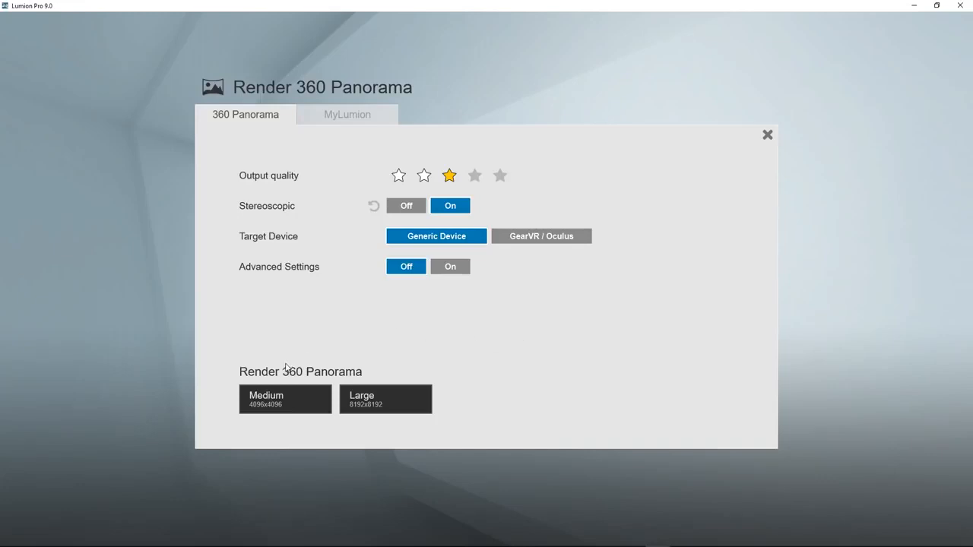
pyautogui.click(286, 398)
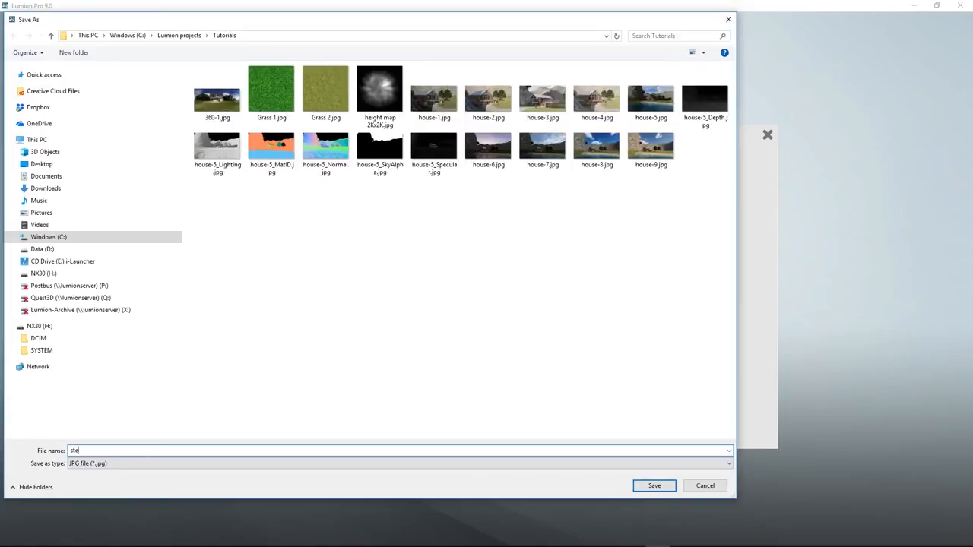
pyautogui.click(654, 487)
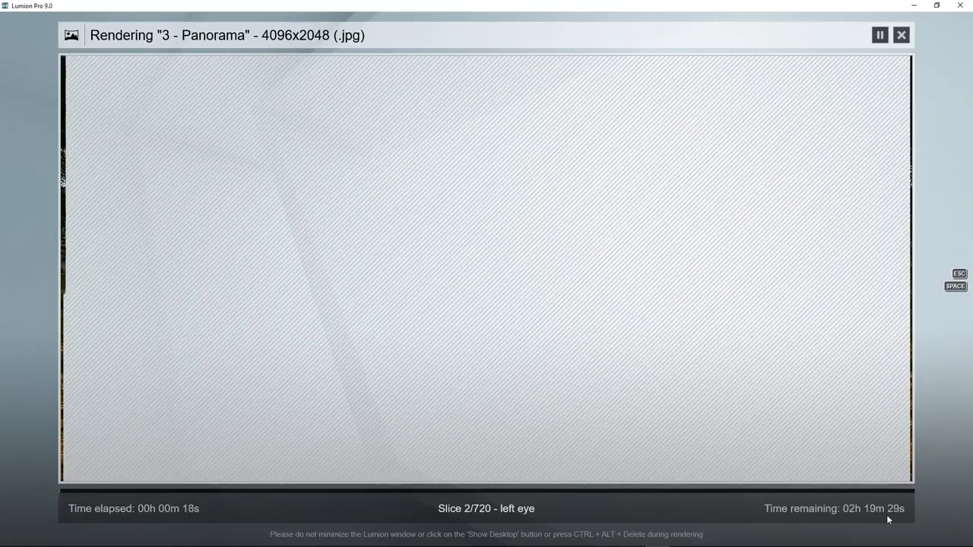
pyautogui.click(902, 35)
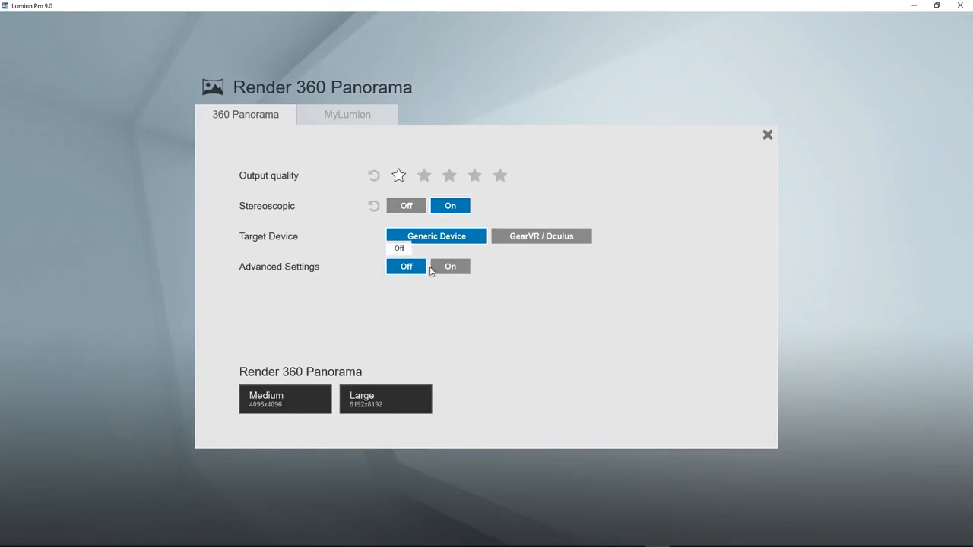
# Render the Medium stereoscopic panorama at one-star output quality and save it.
pyautogui.click(450, 266)
pyautogui.write('stere')
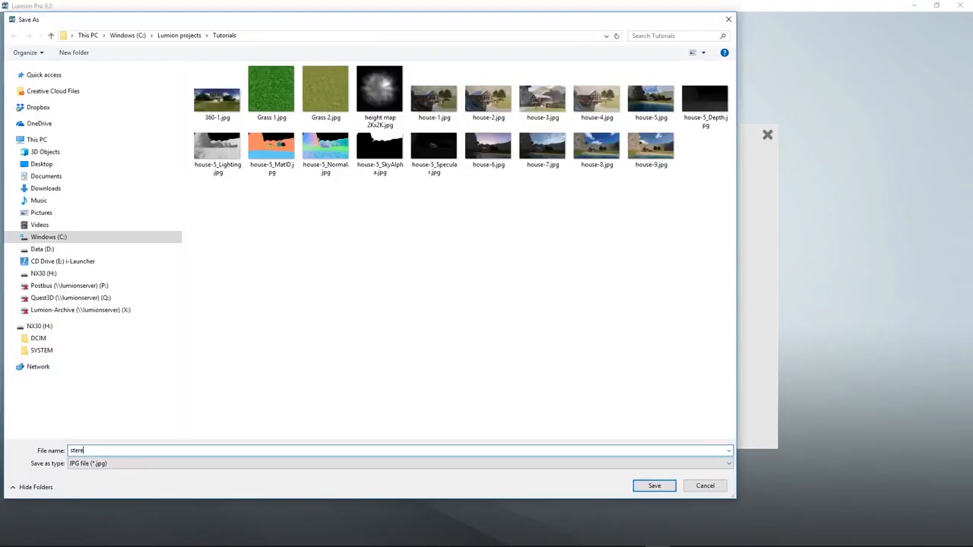
pyautogui.click(653, 486)
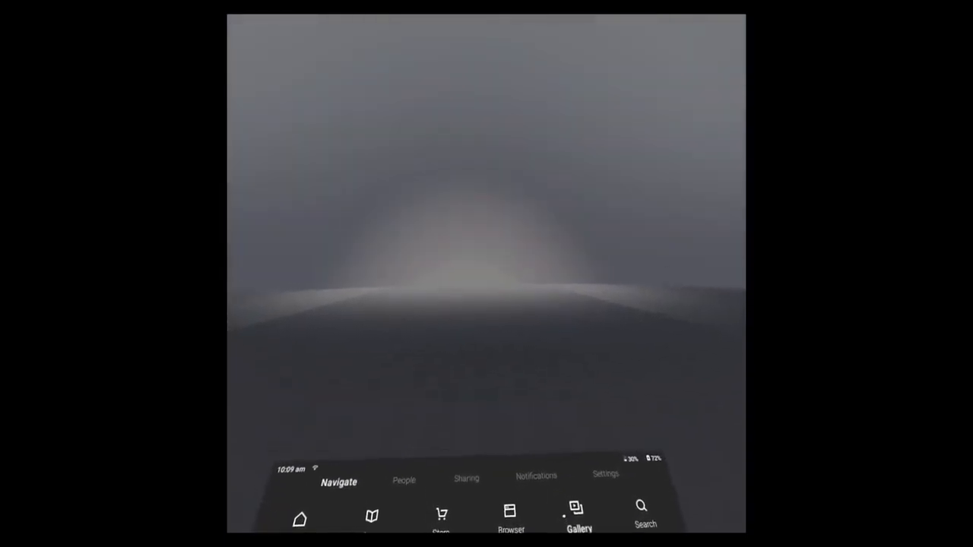
# From Gallery's Internal Storage Albums, open Lumion 360-degree images and view the first panorama.
pyautogui.click(578, 517)
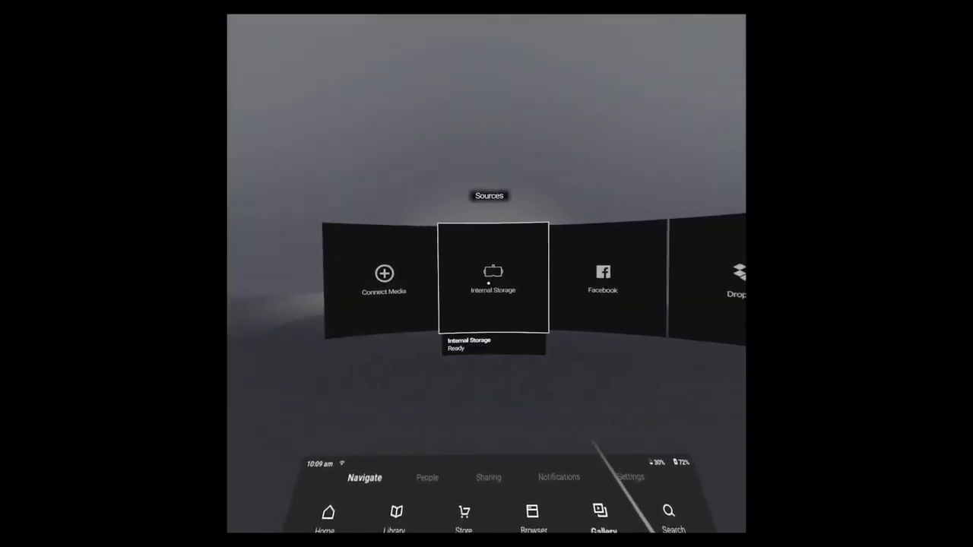
pyautogui.click(492, 282)
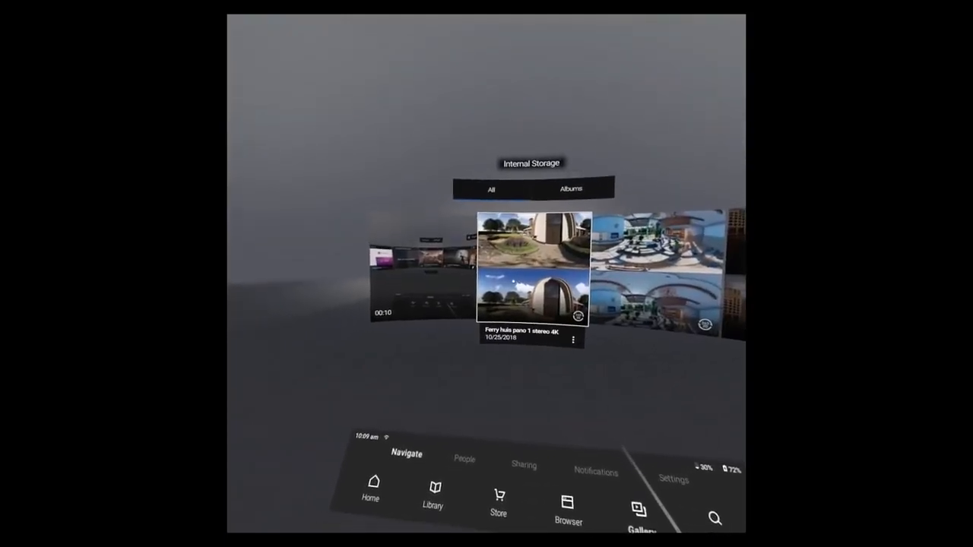
pyautogui.click(568, 189)
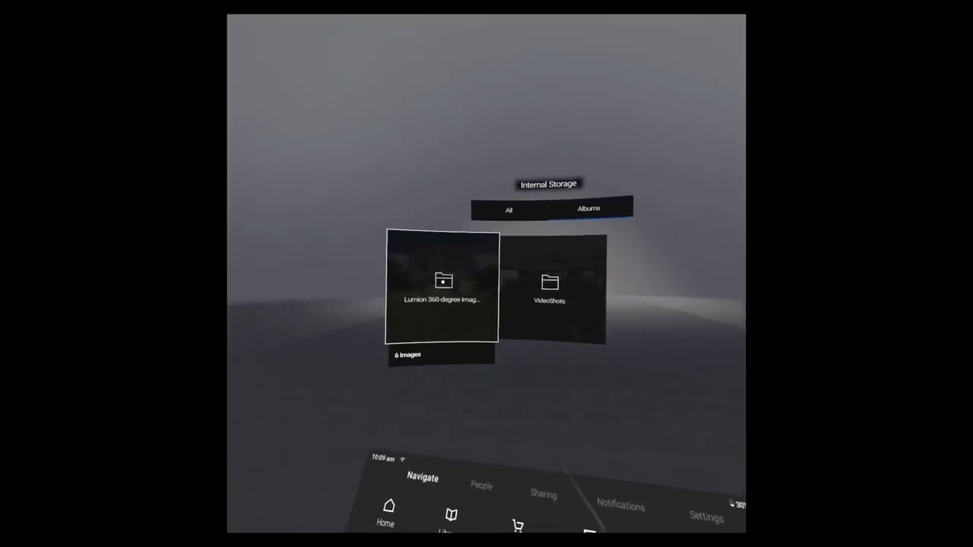
pyautogui.click(441, 281)
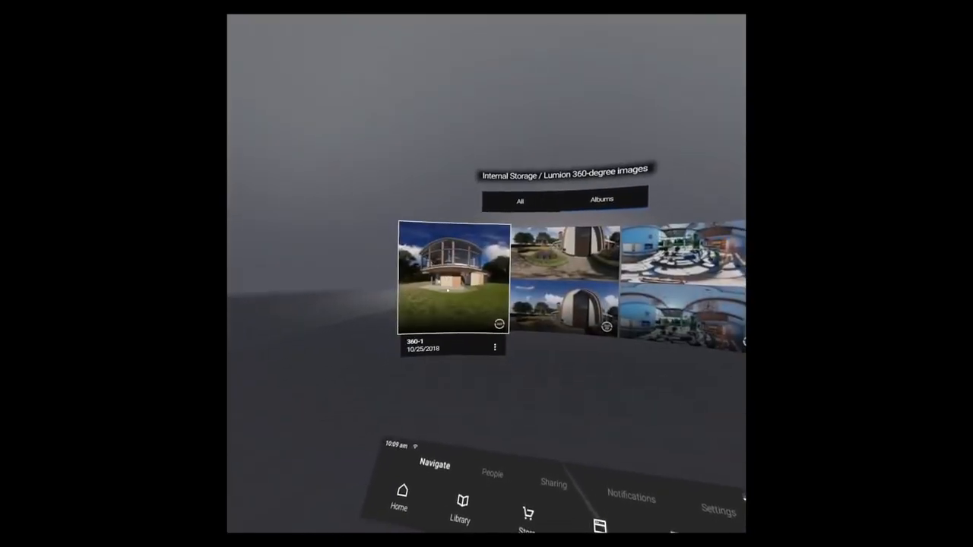
pyautogui.click(450, 277)
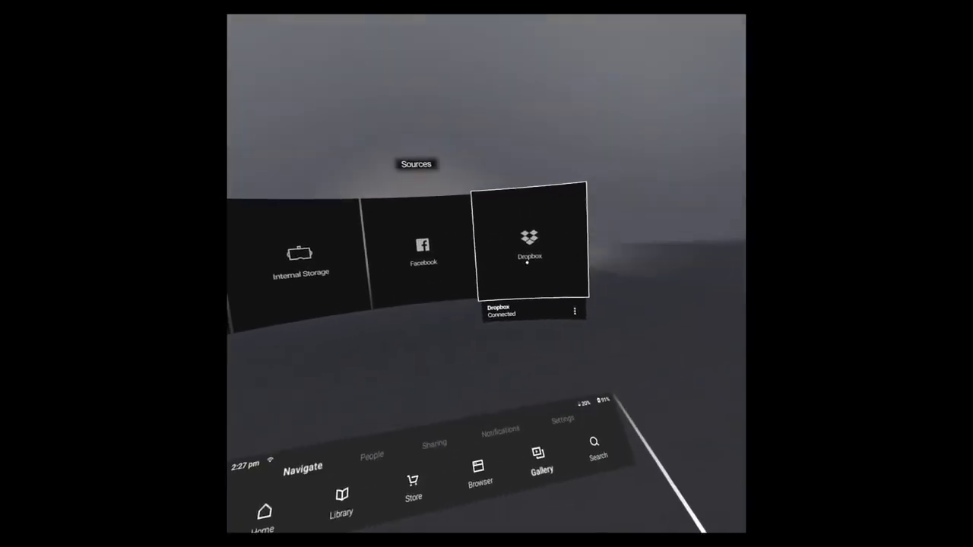
# Select the Dropbox source to list its folders, including Lumion 360 degree images.
pyautogui.click(530, 243)
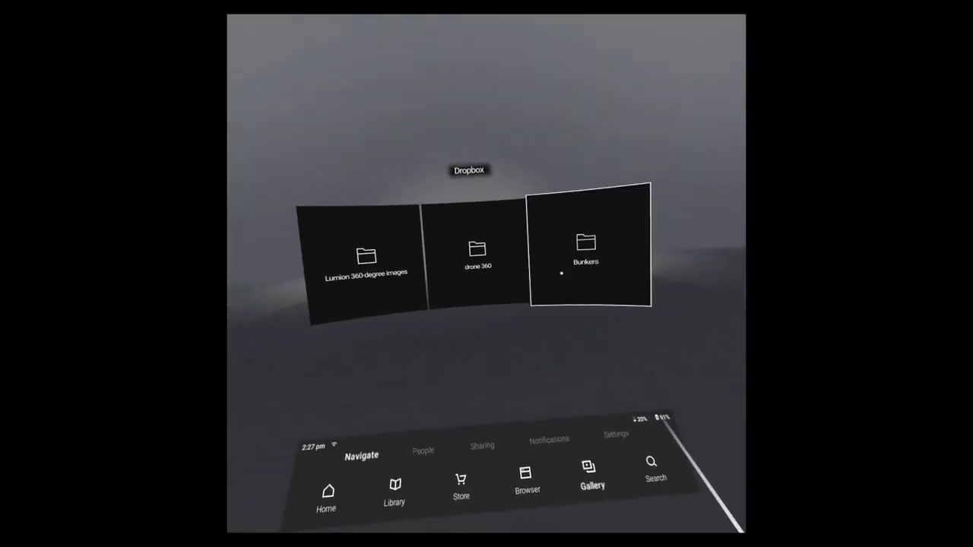